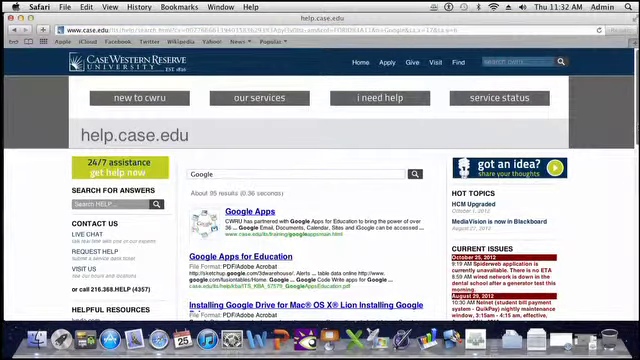
Scroll through the help.case.edu search results to reach the Request Help link.
scroll(down, 3)
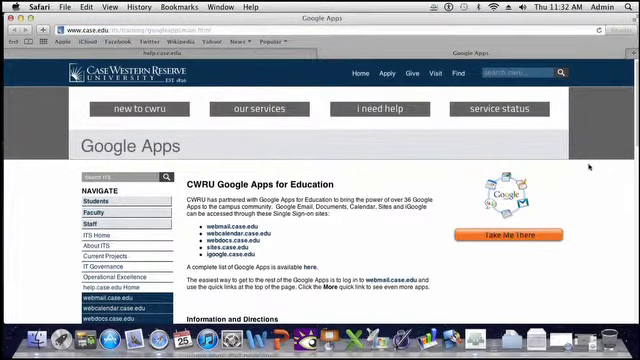
scroll(down, 3)
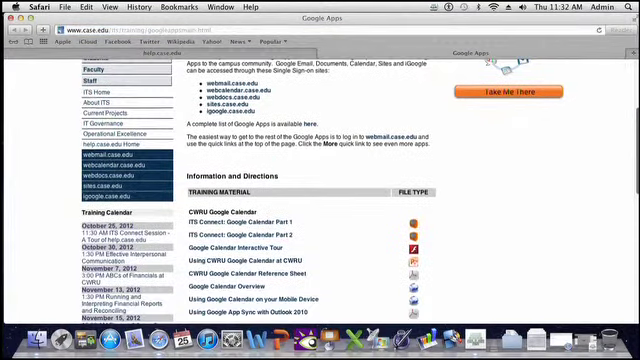
scroll(up, 3)
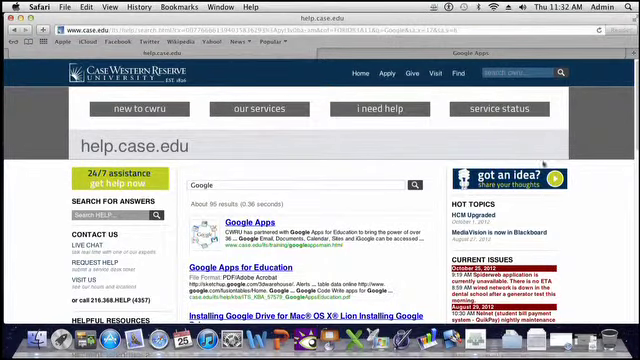
scroll(down, 3)
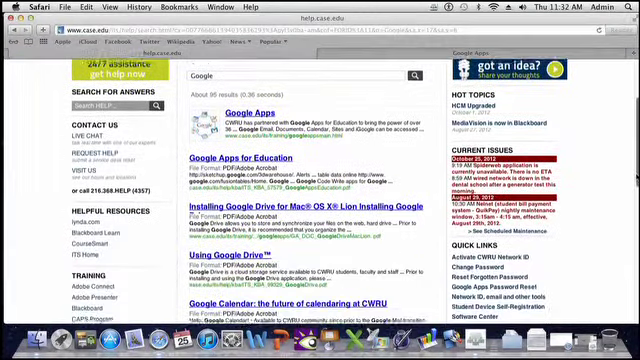
scroll(down, 3)
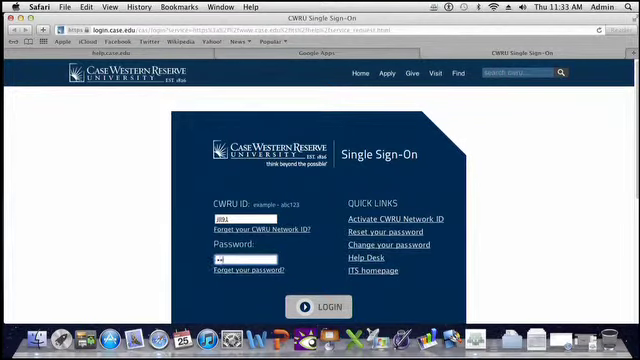
Log in through CWRU Single Sign-On, declining Safari's offer to save the password.
click(317, 307)
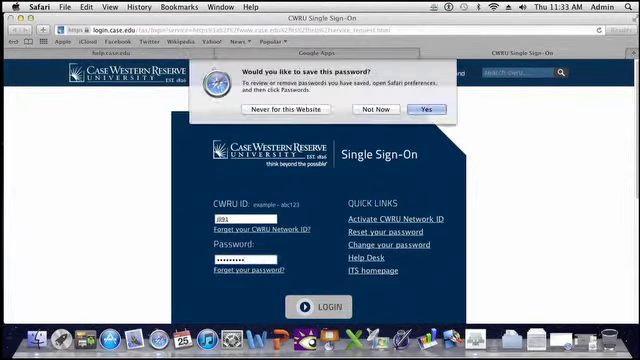
click(429, 109)
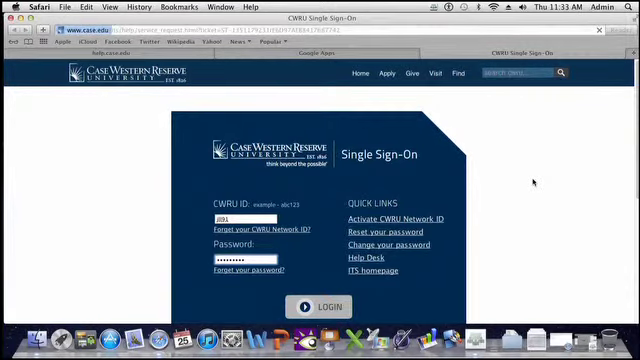
click(319, 307)
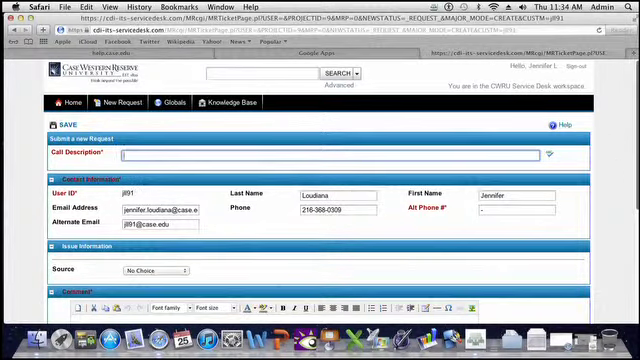
Scroll through the prefilled Service Desk request form without submitting it.
scroll(down, 3)
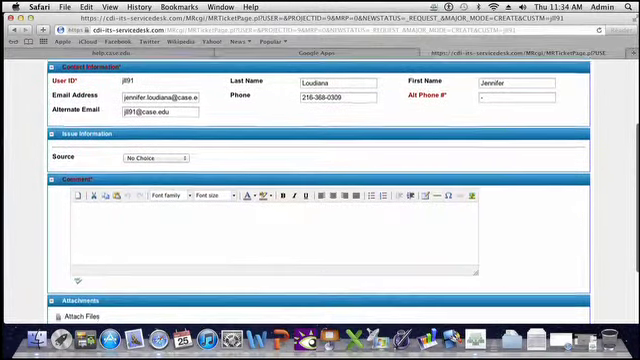
scroll(down, 3)
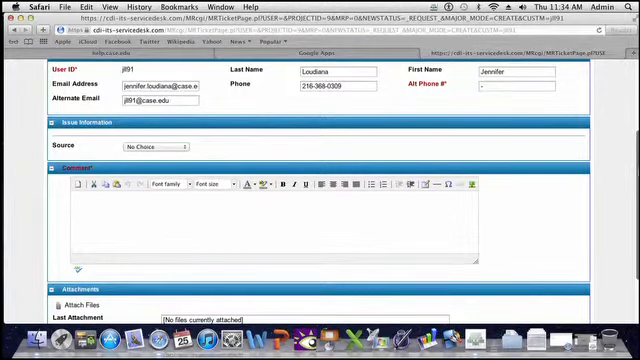
scroll(up, 3)
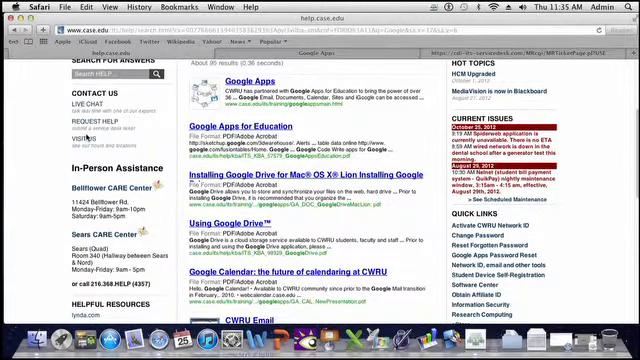
Scroll down through the pages while returning to the help.case.edu home page.
scroll(down, 3)
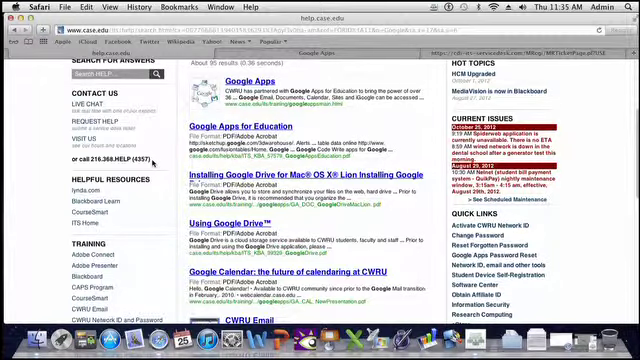
scroll(down, 3)
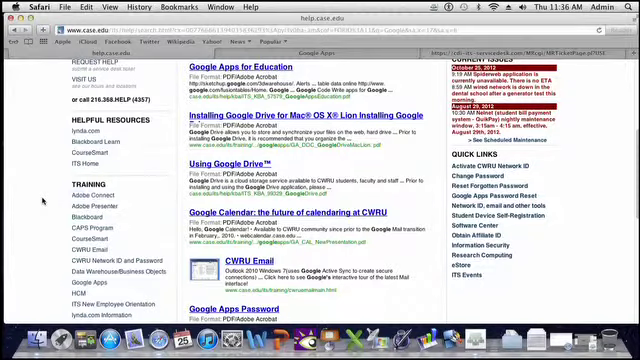
scroll(down, 3)
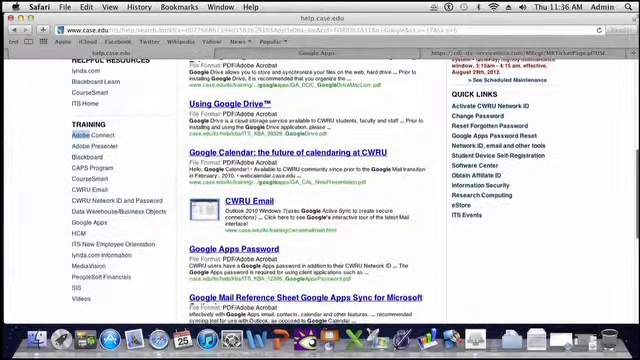
scroll(down, 3)
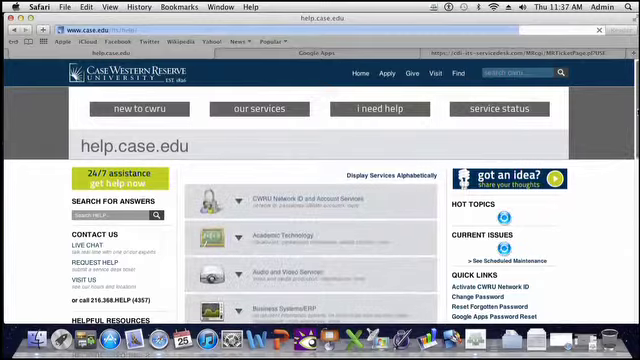
Scroll the help.case.edu home page toward Adobe Connect under Training.
scroll(down, 3)
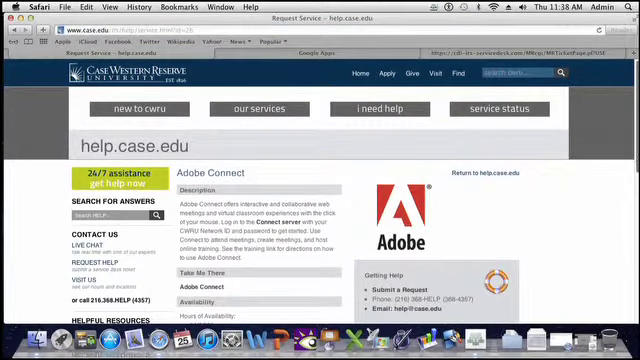
Scroll down the Adobe Connect page to its 24/7 availability and related topics.
scroll(down, 3)
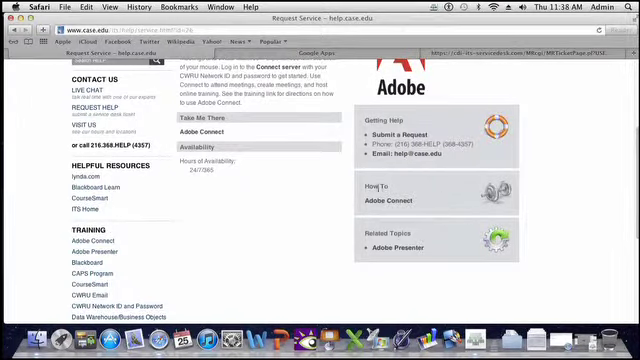
mouse_move(437, 206)
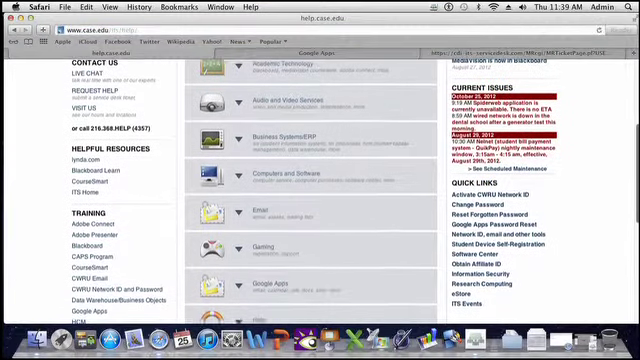
Scroll the home page service list down to hot topics such as HCM Upgraded.
scroll(down, 3)
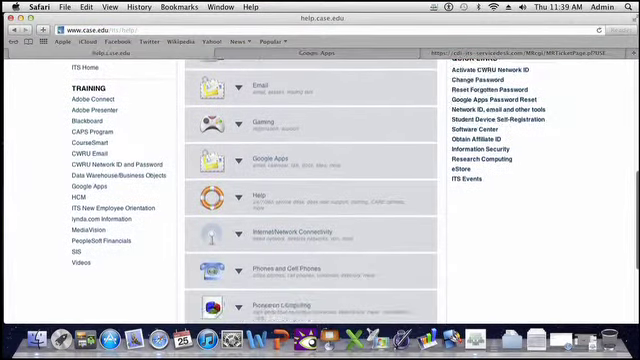
scroll(down, 3)
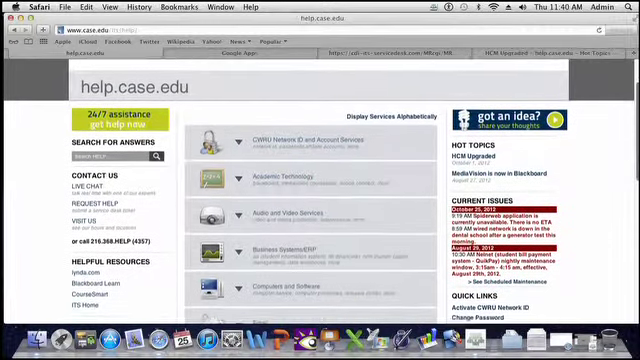
scroll(down, 3)
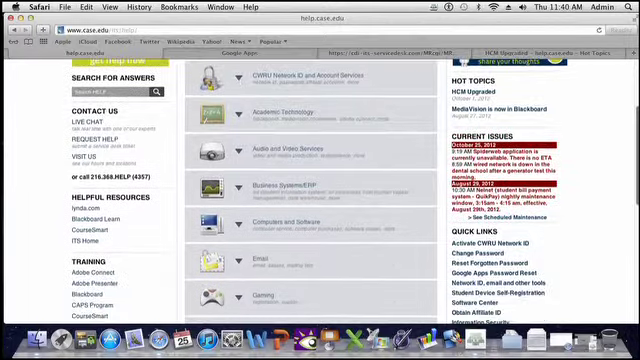
scroll(down, 3)
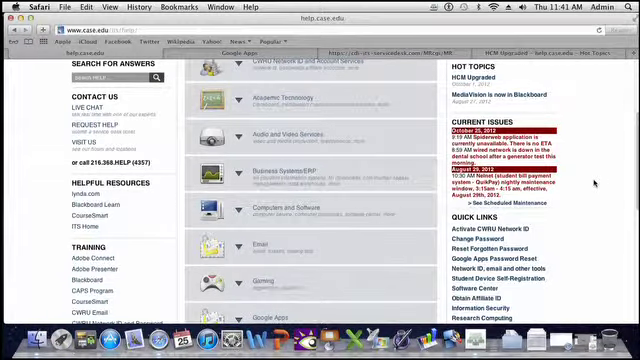
scroll(down, 3)
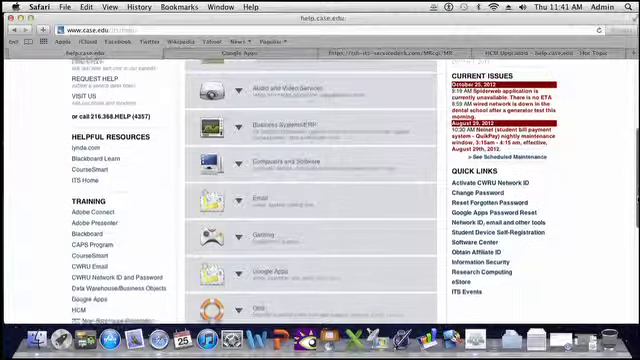
scroll(down, 3)
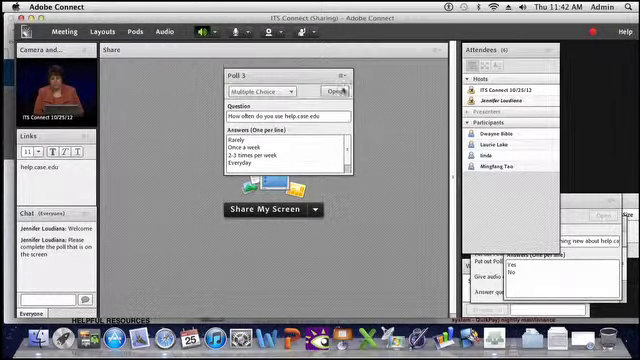
Open Poll 3 in the Poll pod so attendees can vote.
click(345, 92)
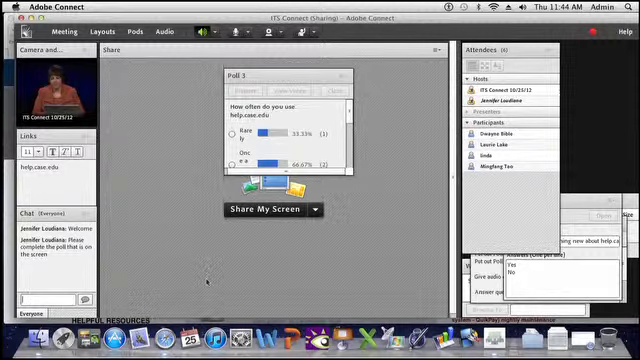
mouse_move(397, 248)
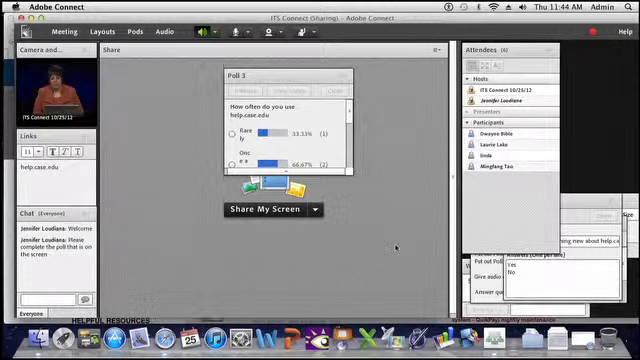